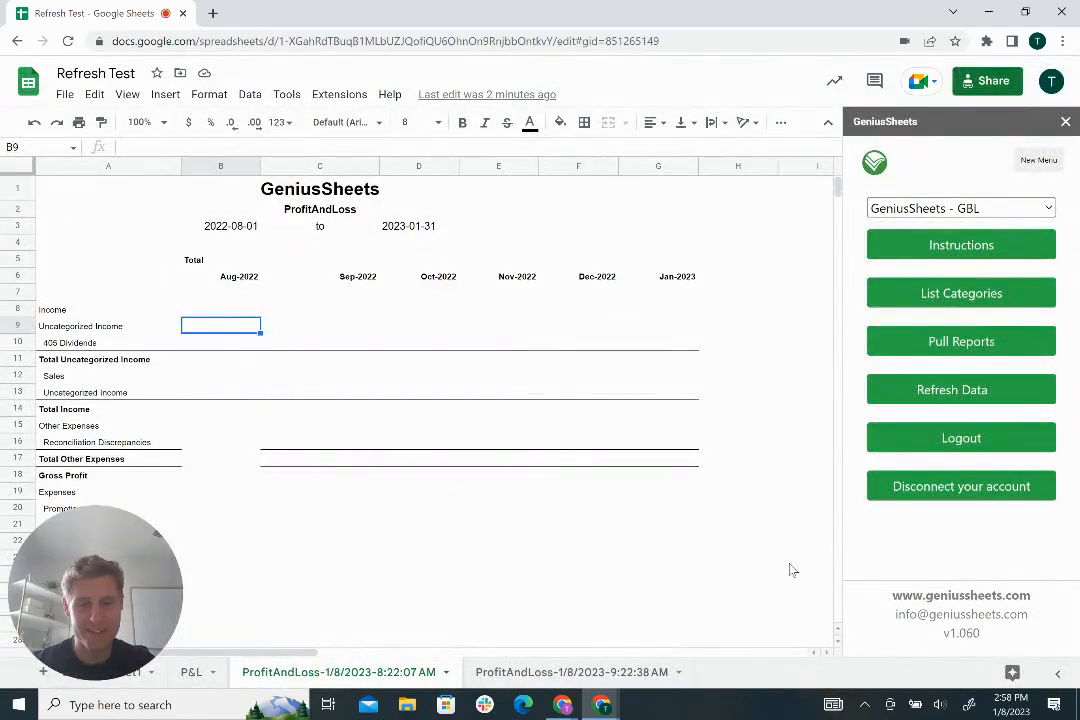
mouse_move(604, 570)
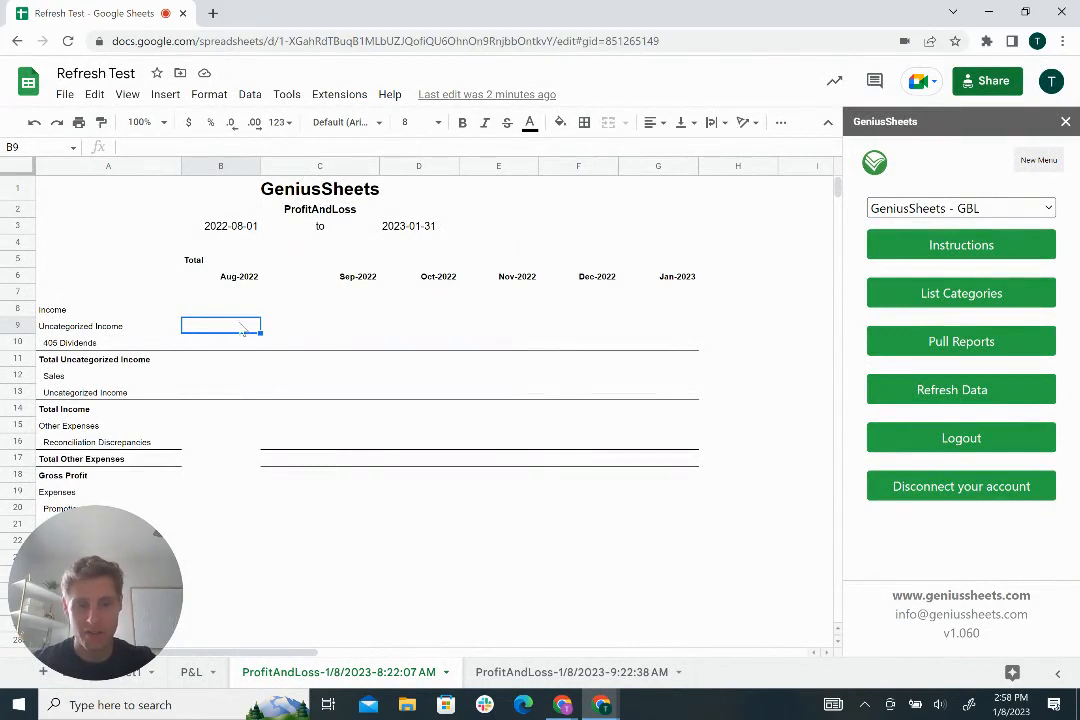
Enter =GS_IS(A9:A...,Aug-2022 header) in B9 so dollar figures fill across all month columns.
type("=GS_IS(A9")
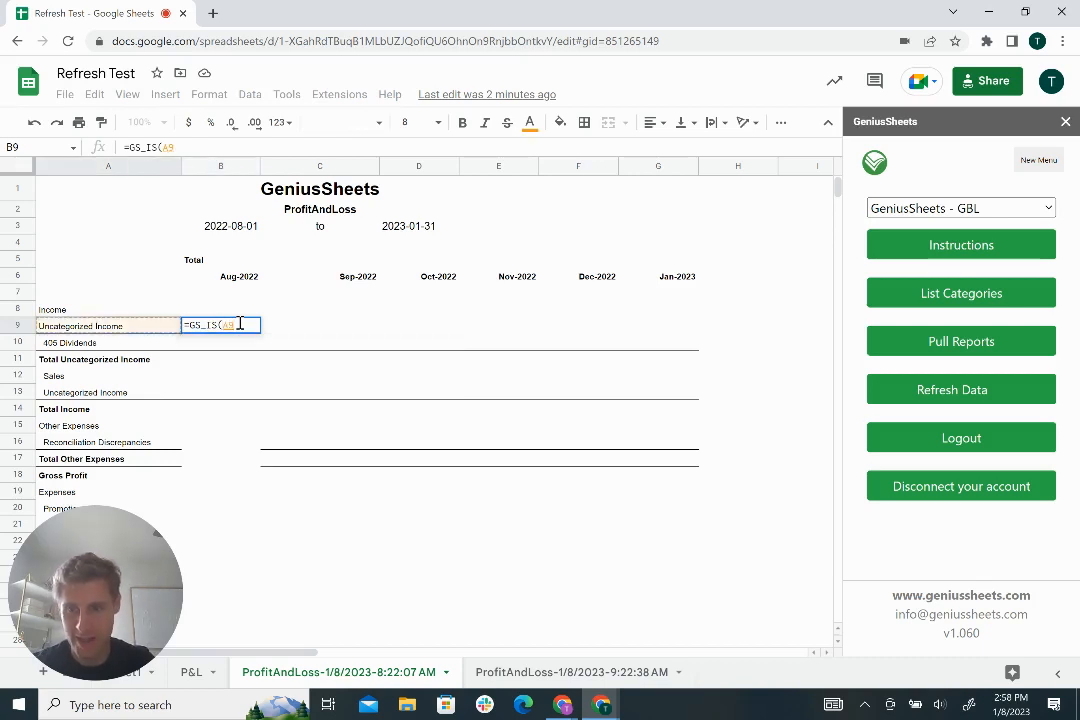
type(",")
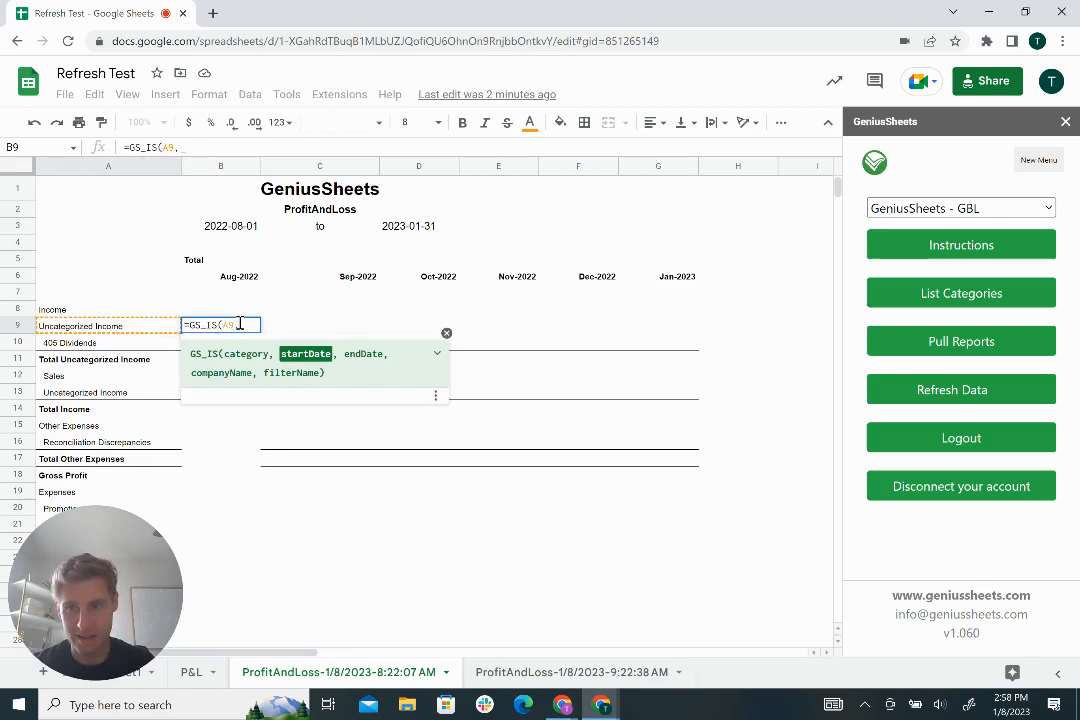
left_click(220, 276)
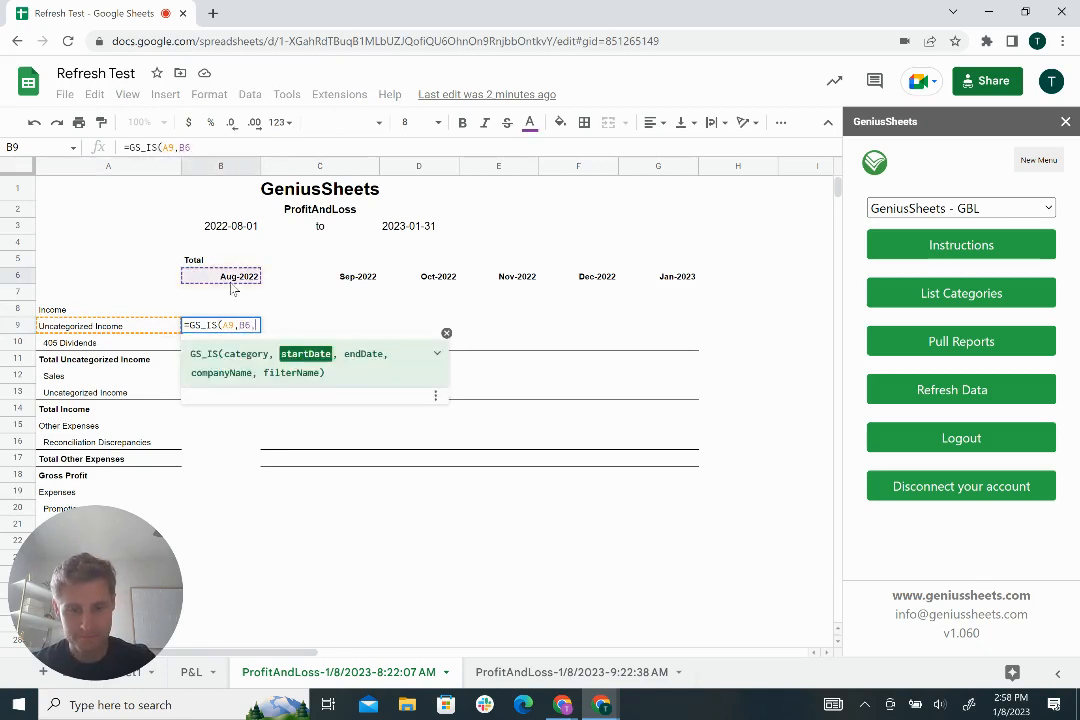
key("Enter")
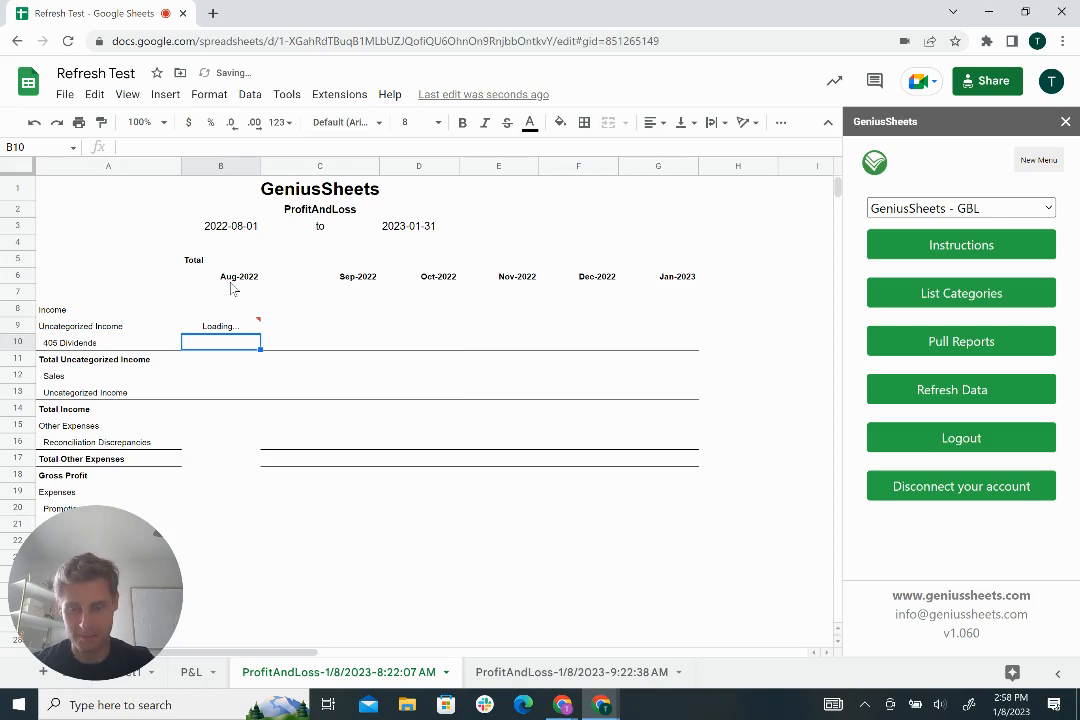
left_click(220, 324)
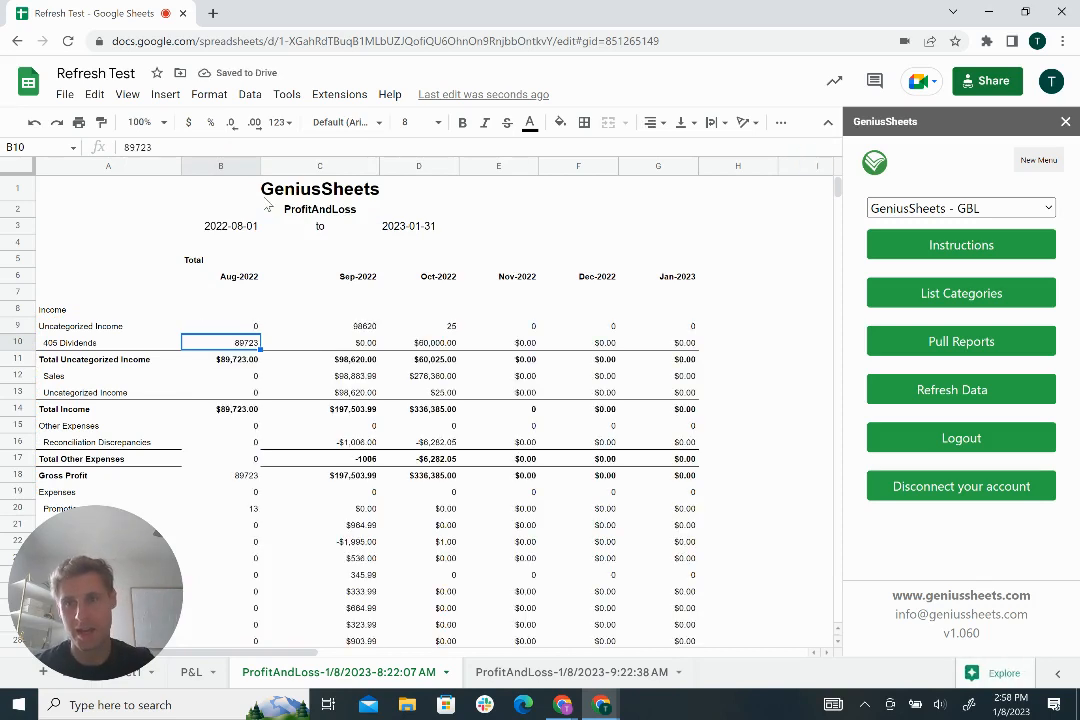
Run Refresh Data from the GeniusSheets sidebar with B9 selected to re-pull the figures.
left_click(220, 324)
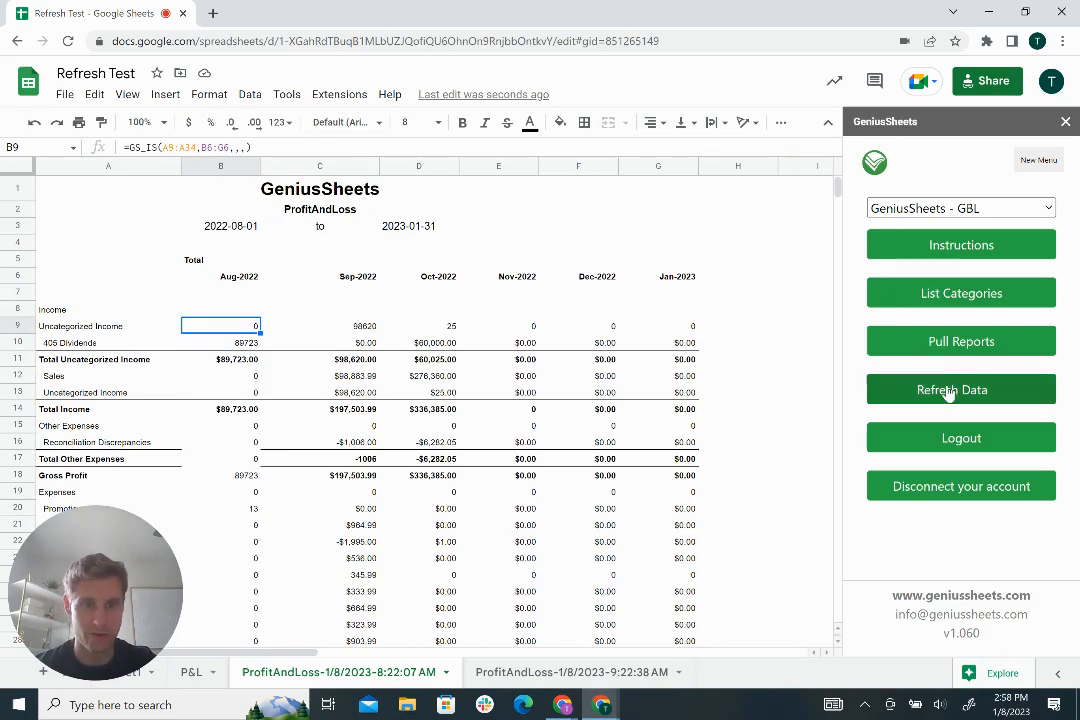
left_click(960, 388)
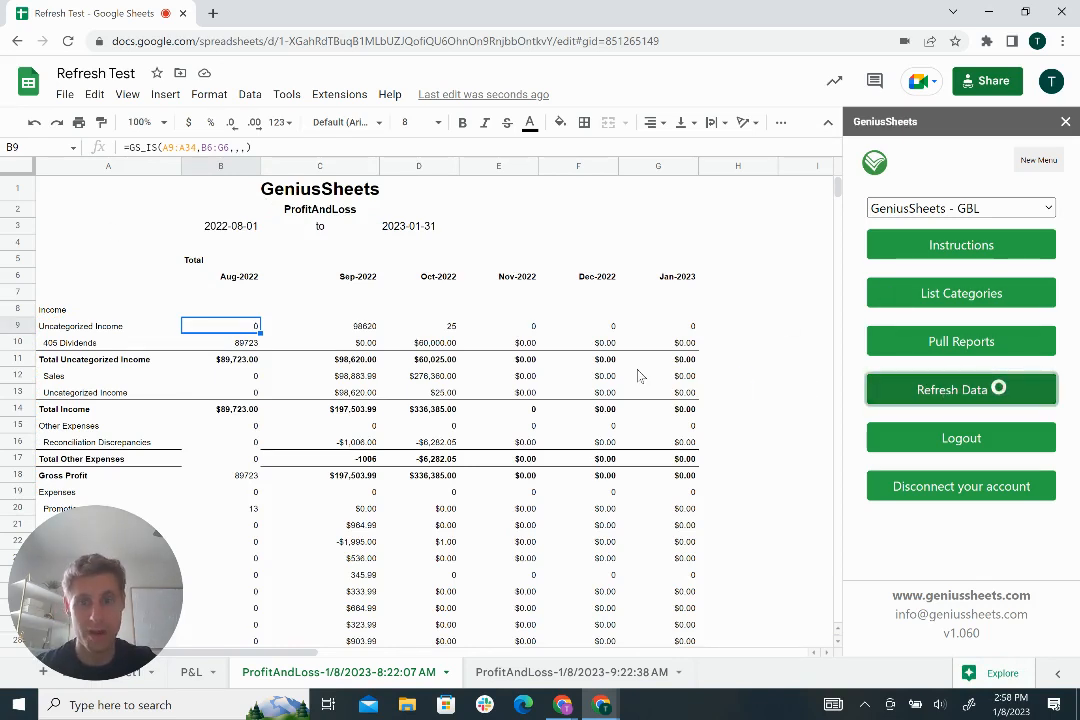
left_click(960, 388)
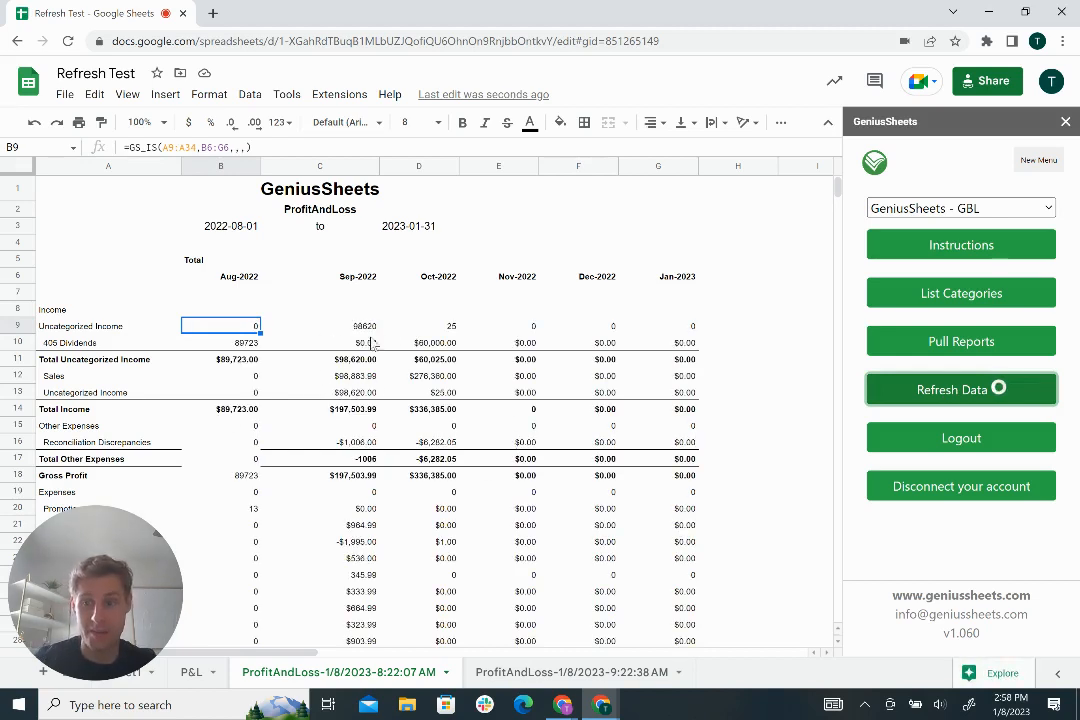
mouse_move(272, 344)
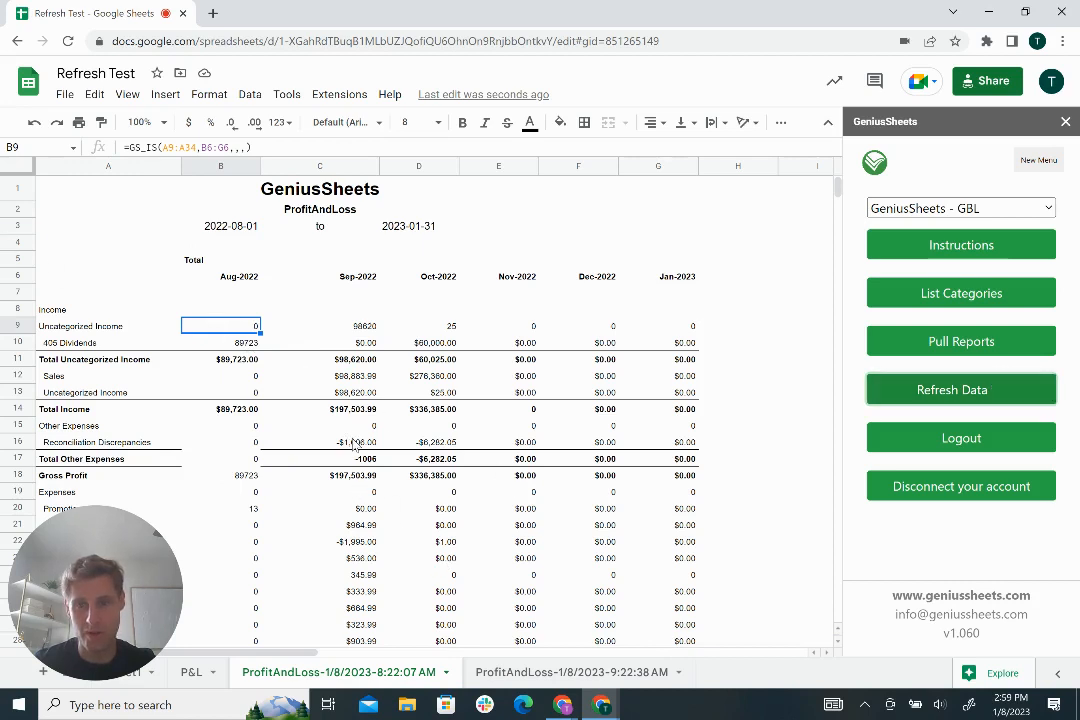
Overwrite result cell C16 to trigger #REF! in B9, then clear it and return to B9.
left_click(320, 442)
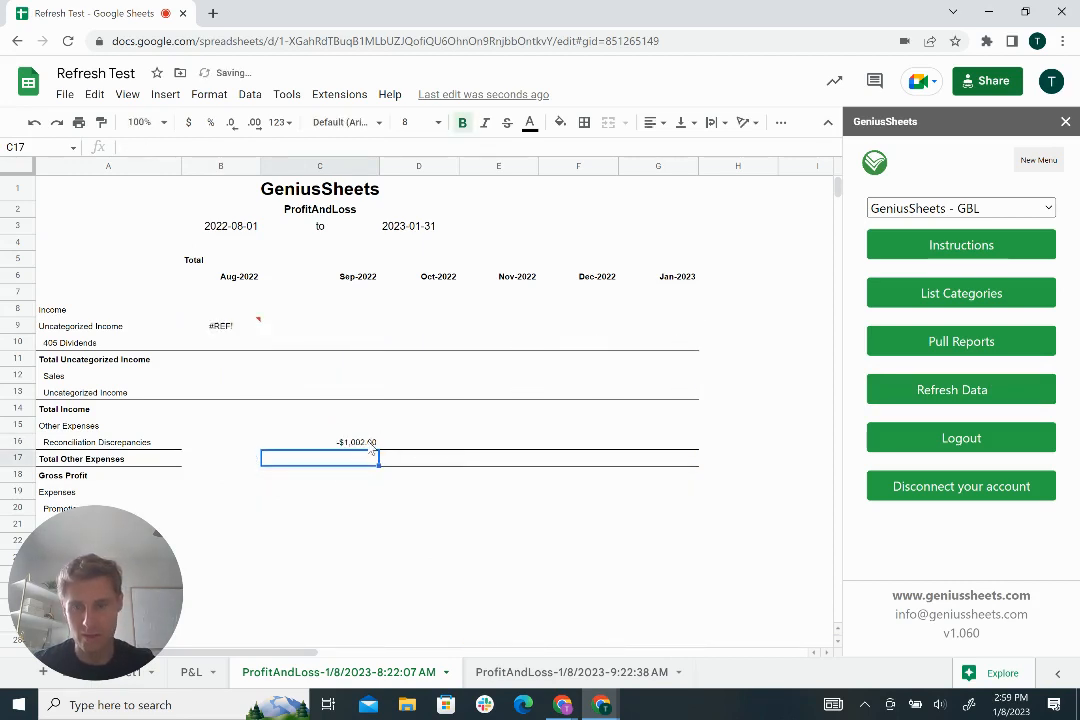
left_click(320, 442)
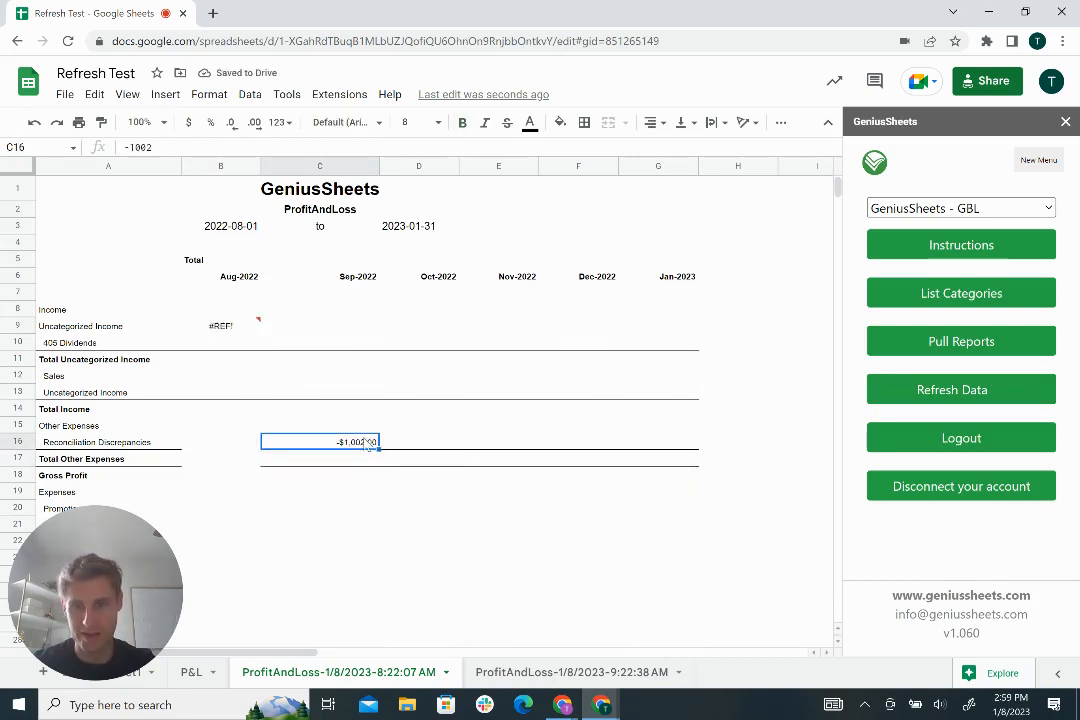
left_click(960, 388)
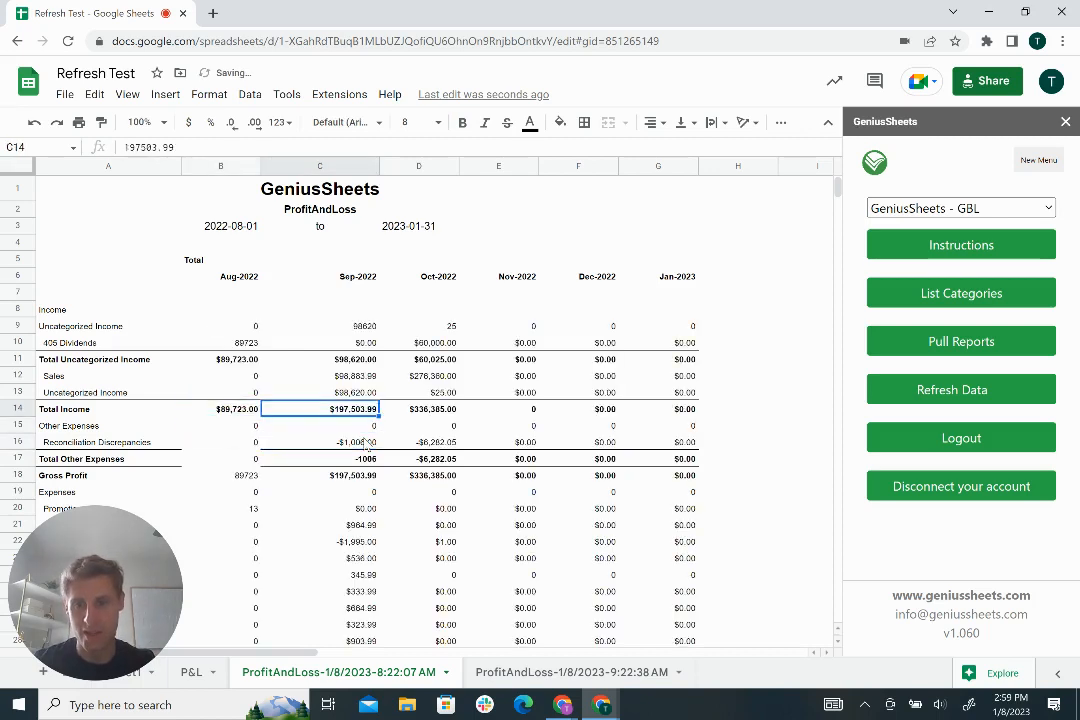
left_click(220, 324)
type("=SUM(B9:B10)")
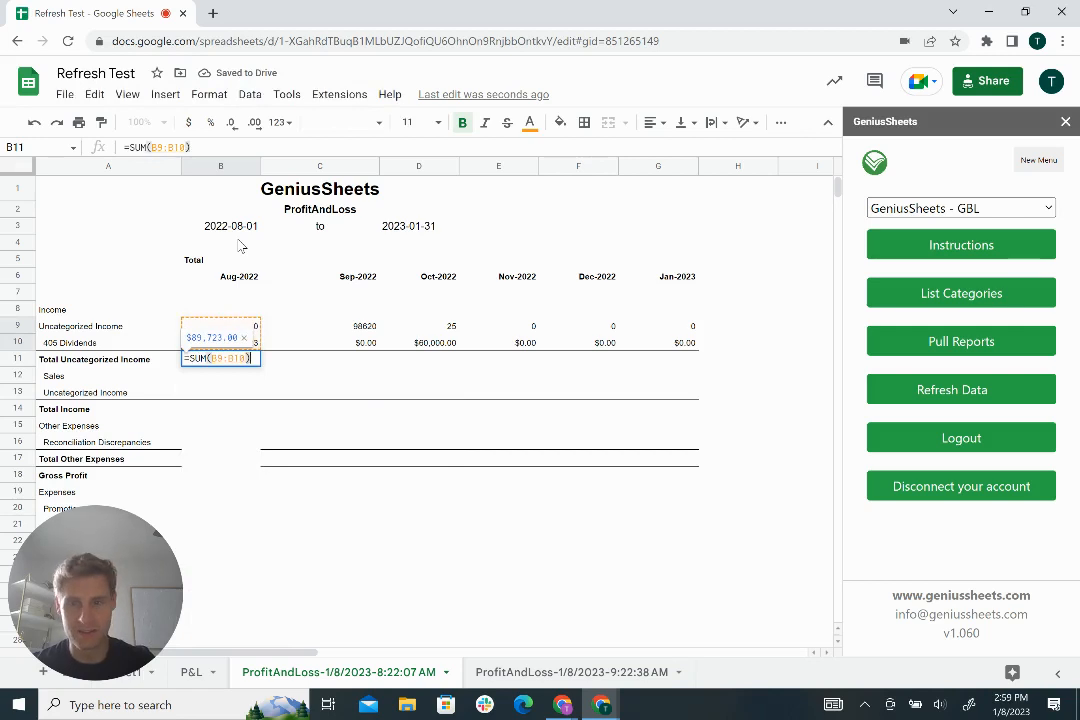
Commit =SUM(B9:B10) in B11, then enter GS_IS(A9:A...,Aug-2022,,,) in B9 filling only that column.
key("Enter")
type("=B9")
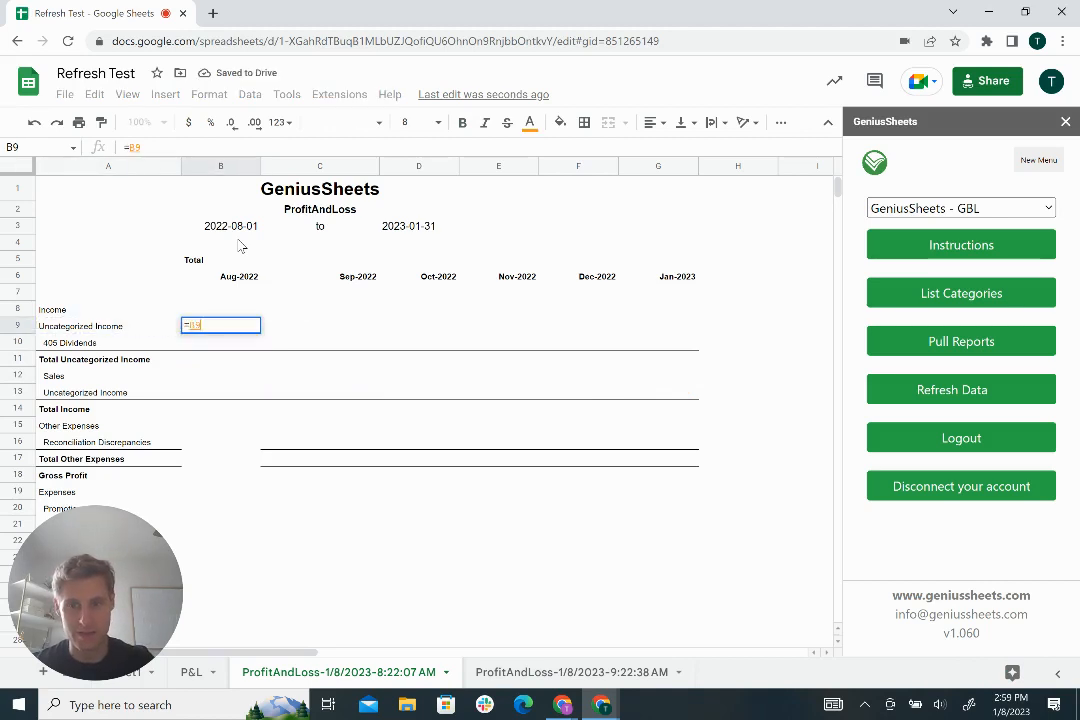
type("GS_IS(A9:A34")
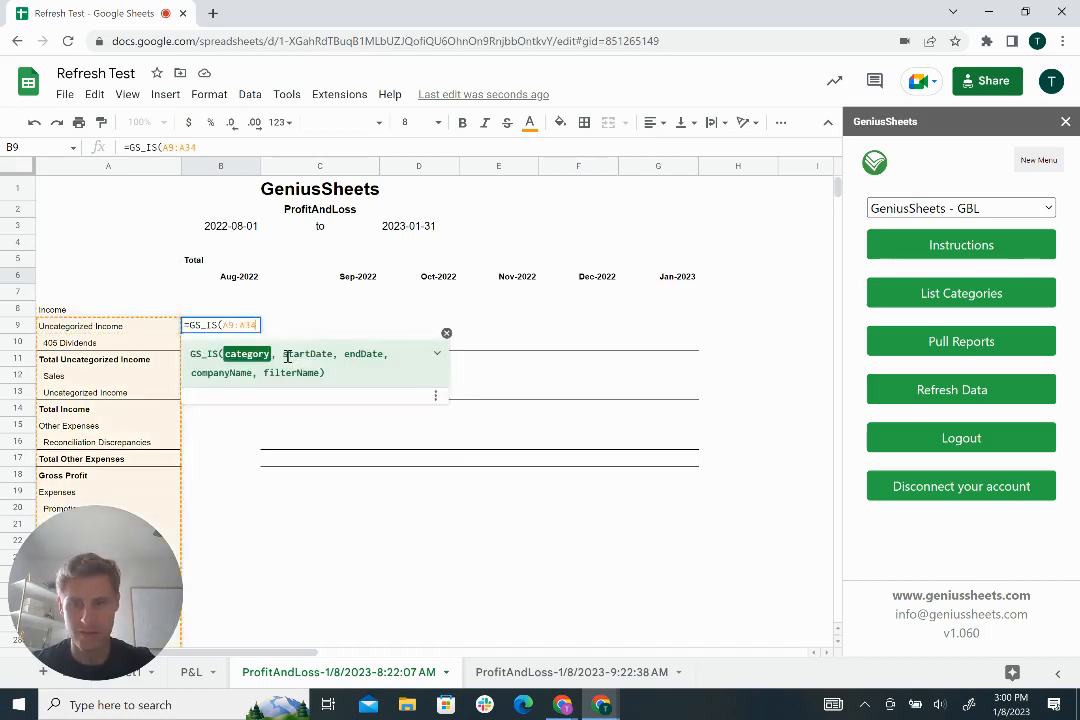
left_click(236, 276)
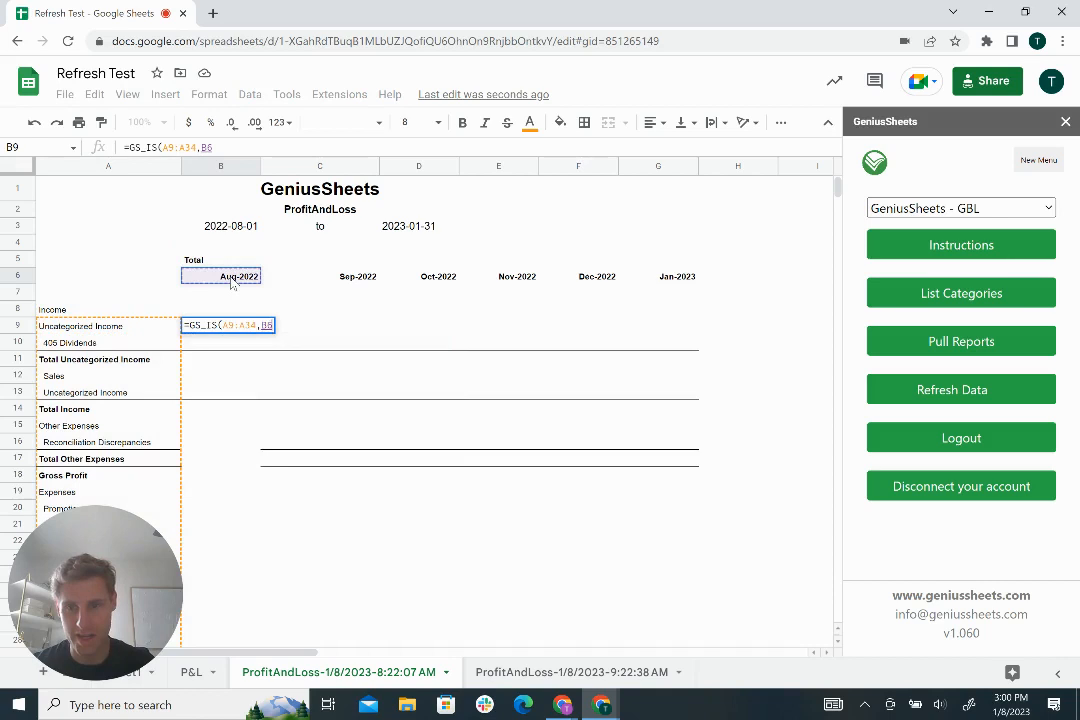
type(",,,)")
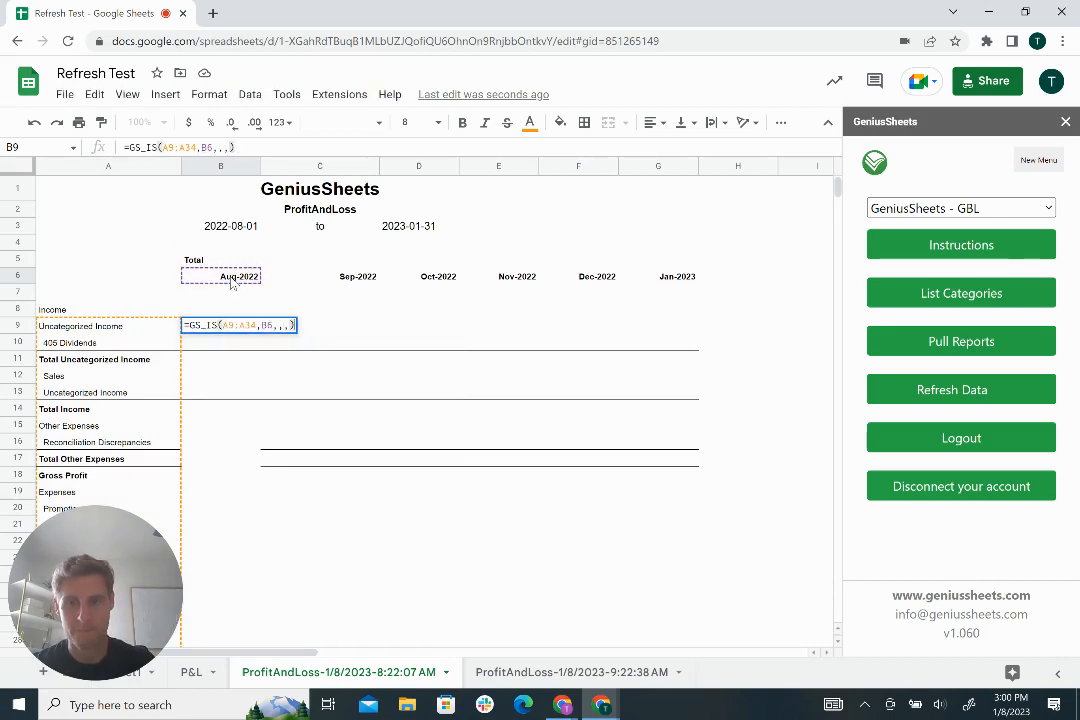
key("Enter")
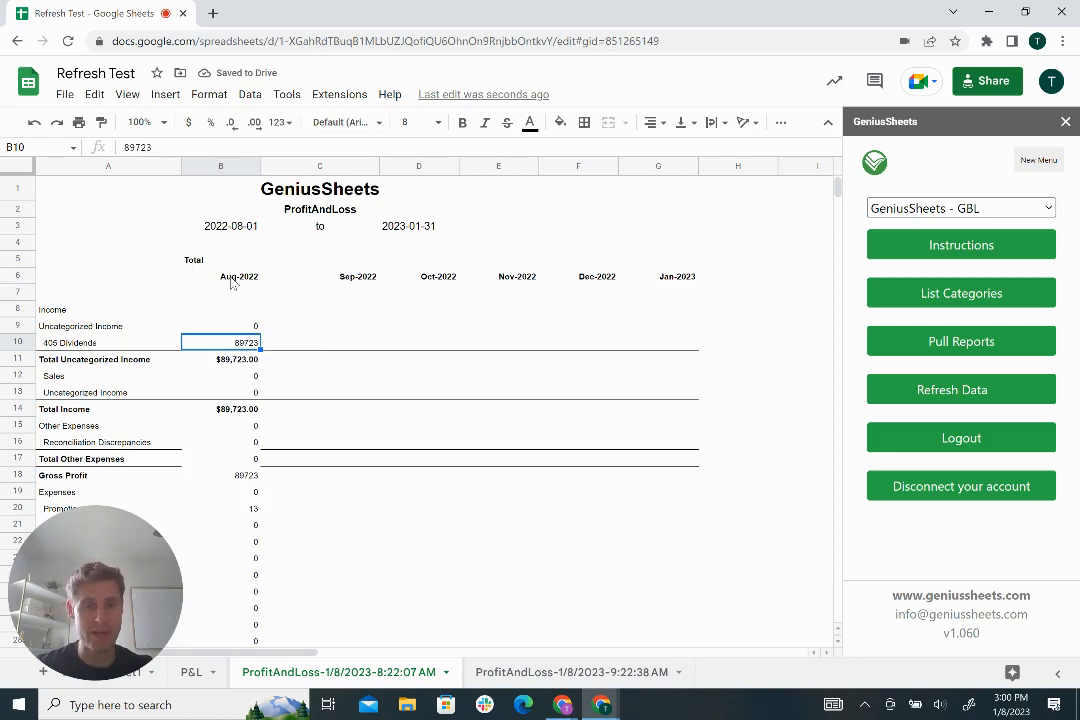
left_click(220, 324)
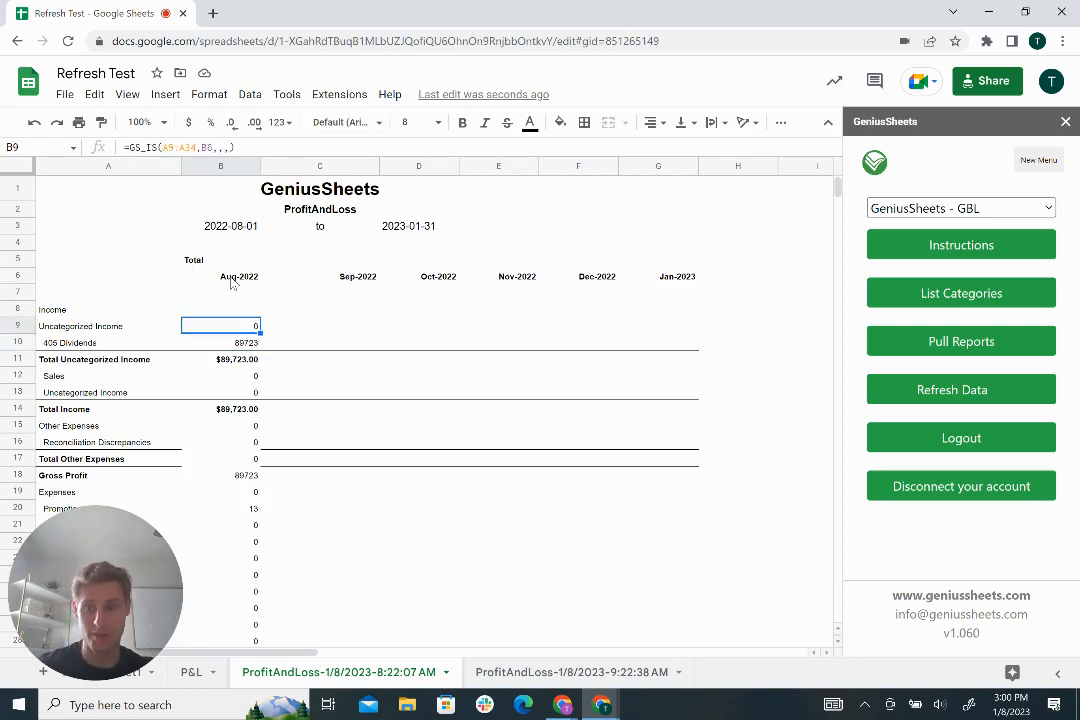
left_click(220, 308)
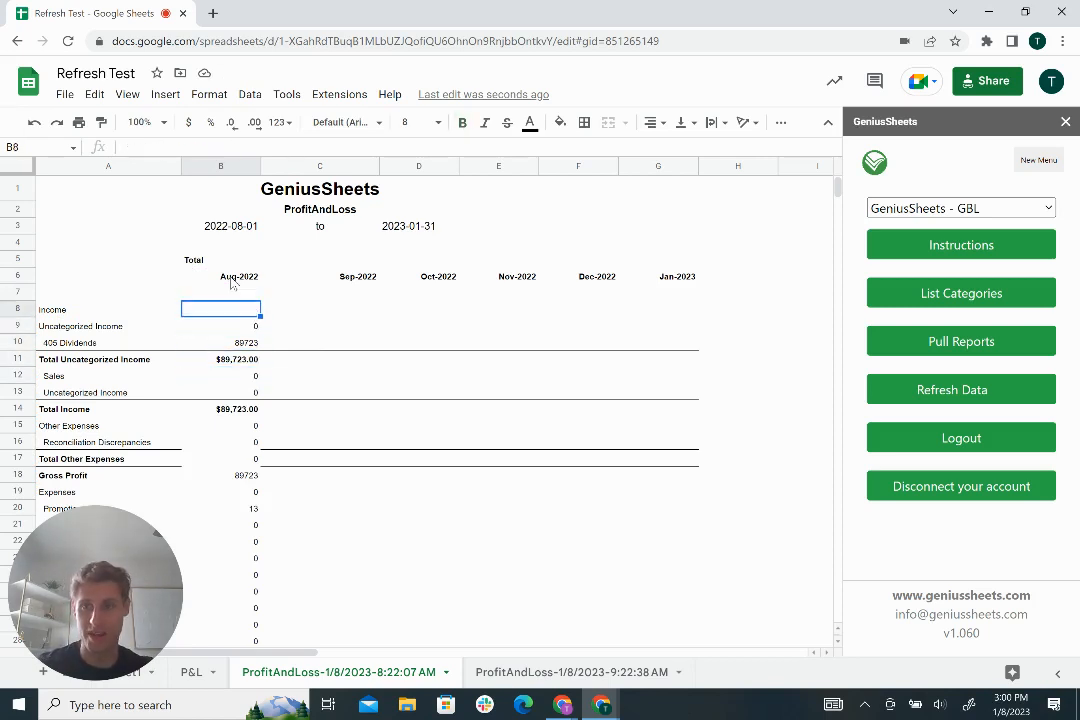
left_click(220, 324)
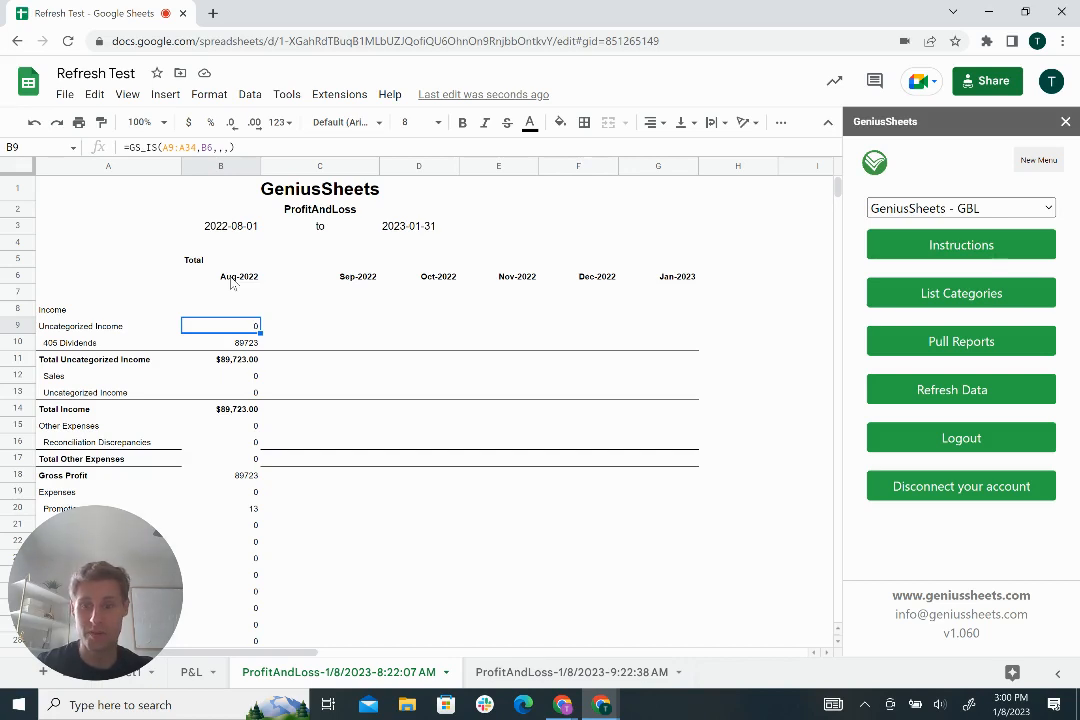
mouse_move(204, 342)
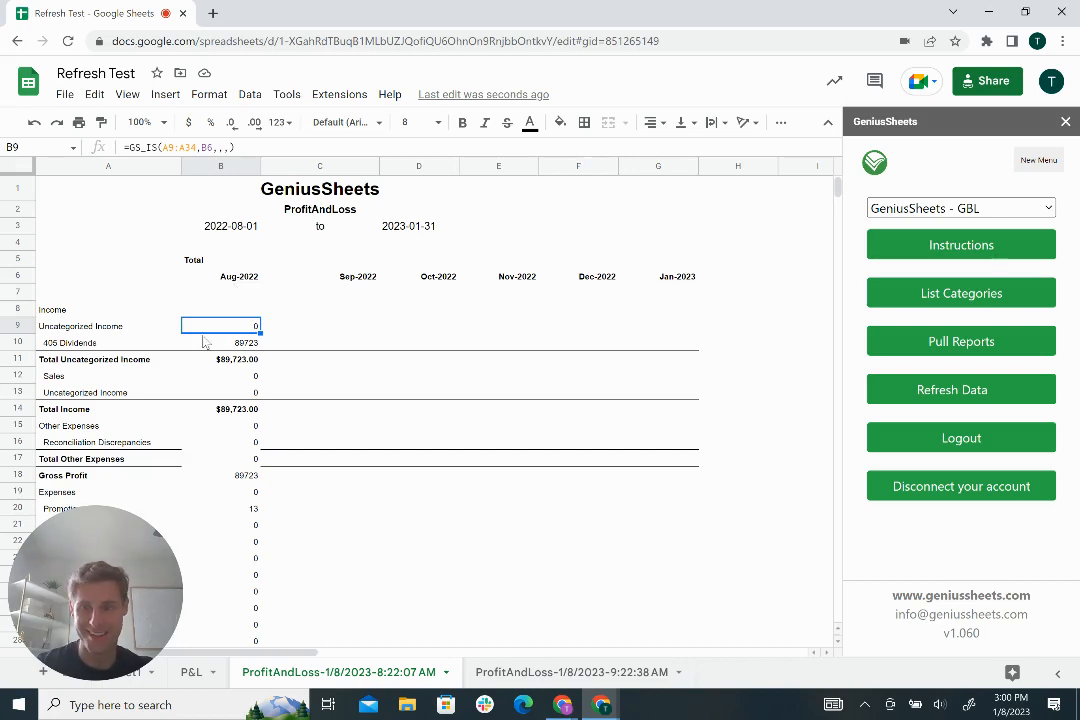